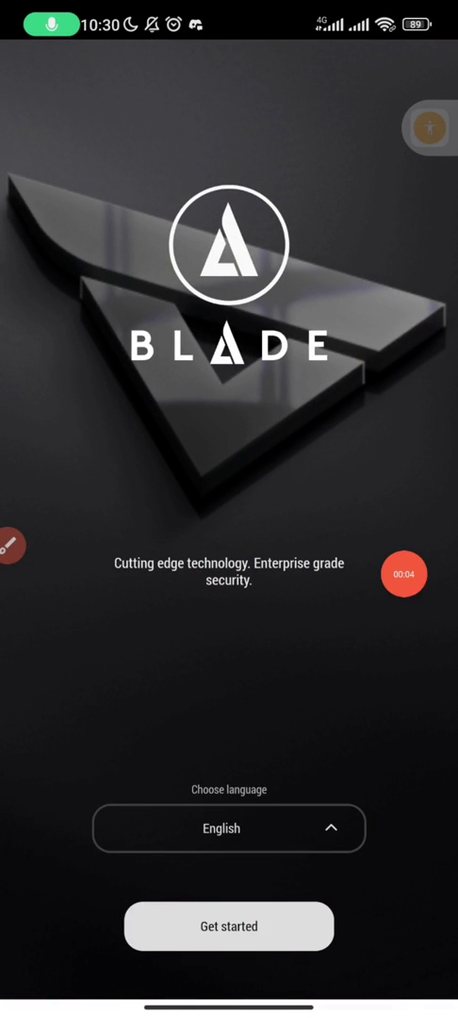
Step: Leave the Blade welcome screen with Get started to reach the empty wallet password form
{"action": "left_click", "coordinate": [228, 925]}
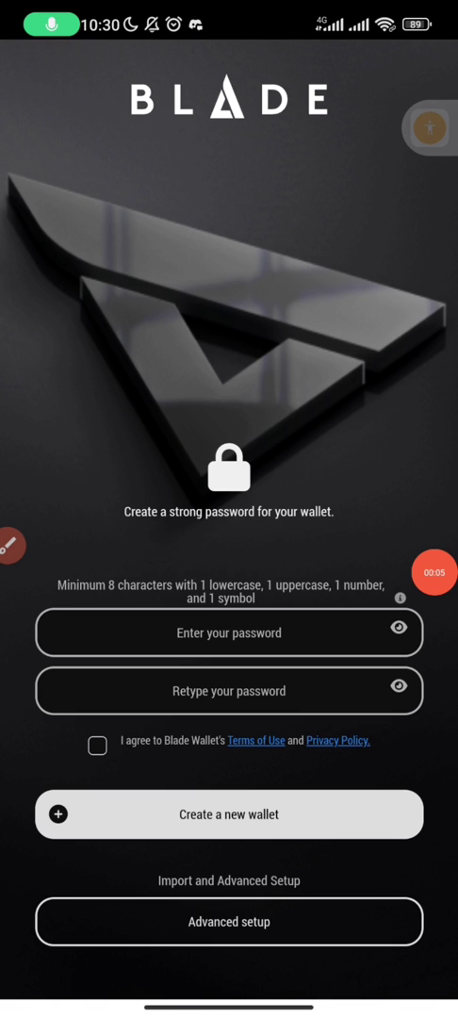